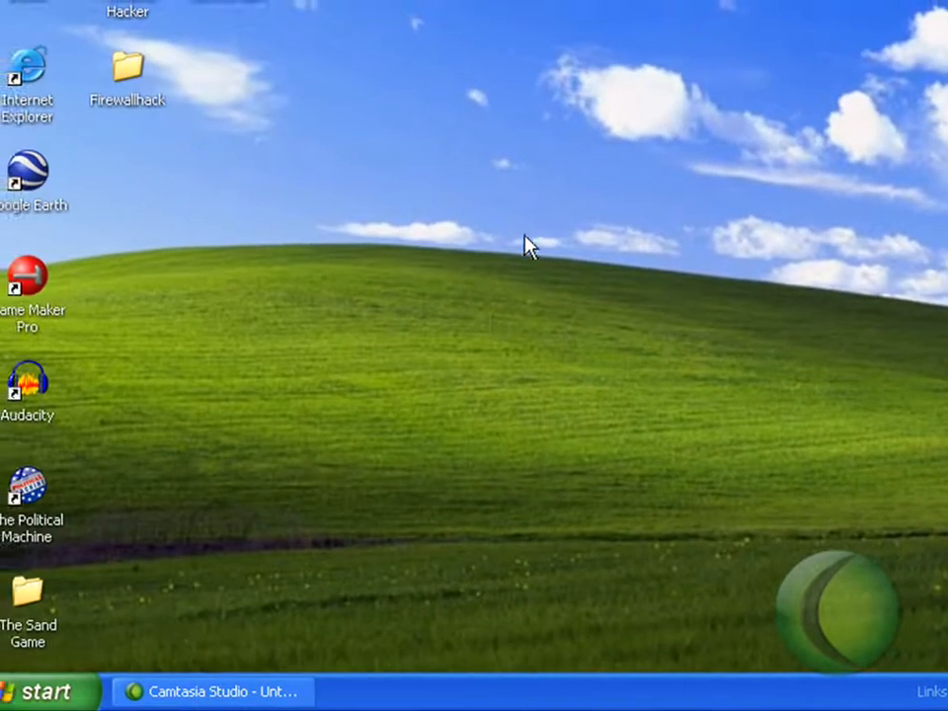
pyautogui.moveTo(443, 674)
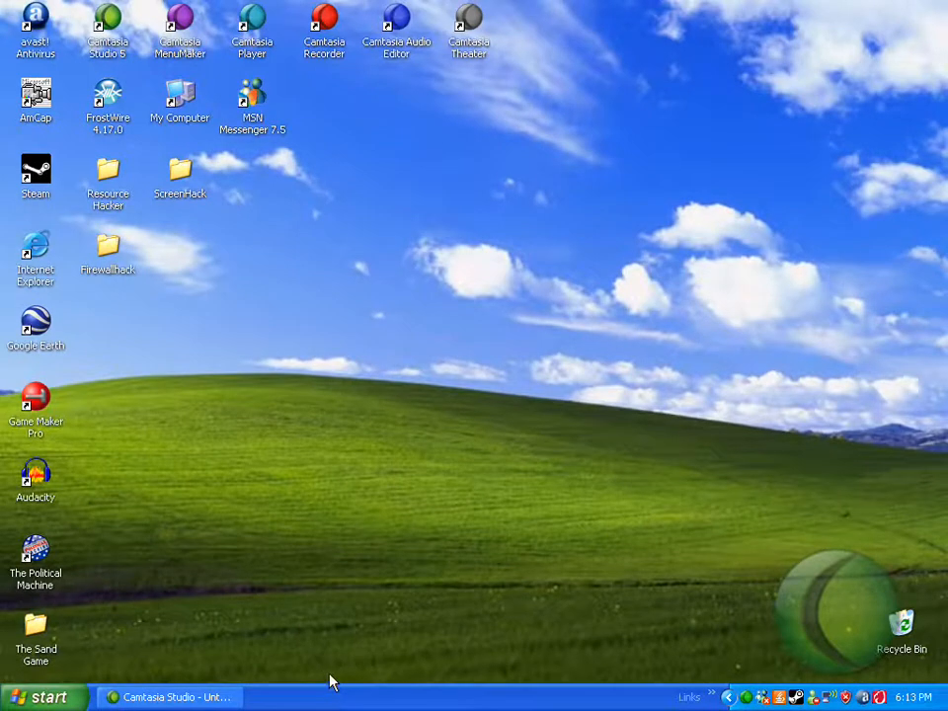
# - From the taskbar's Properties, select the Classic Start menu style and confirm
pyautogui.rightClick(332, 695)
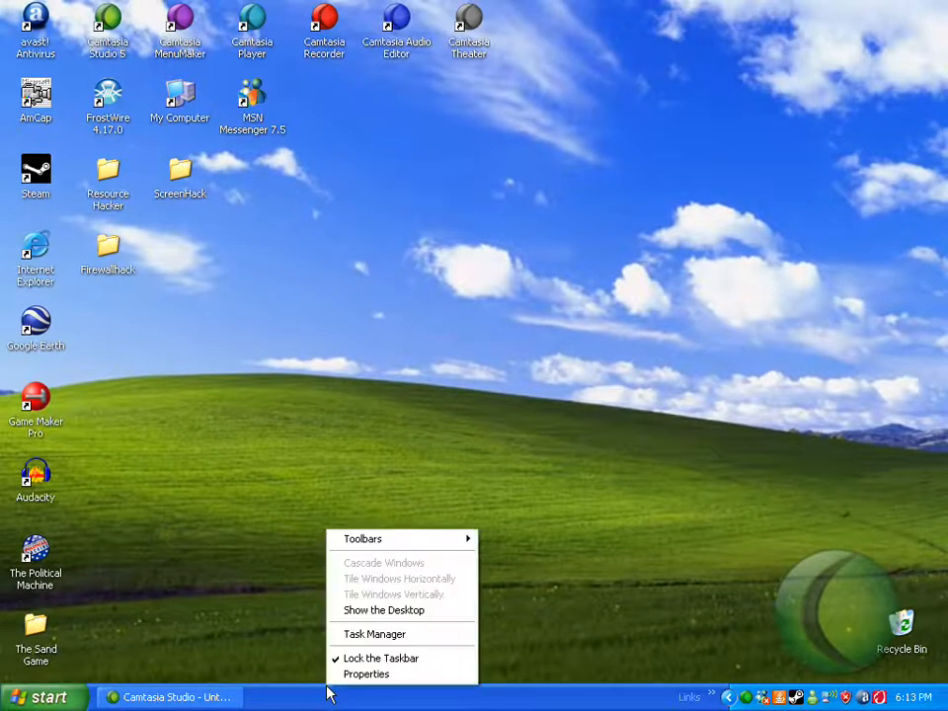
pyautogui.moveTo(379, 658)
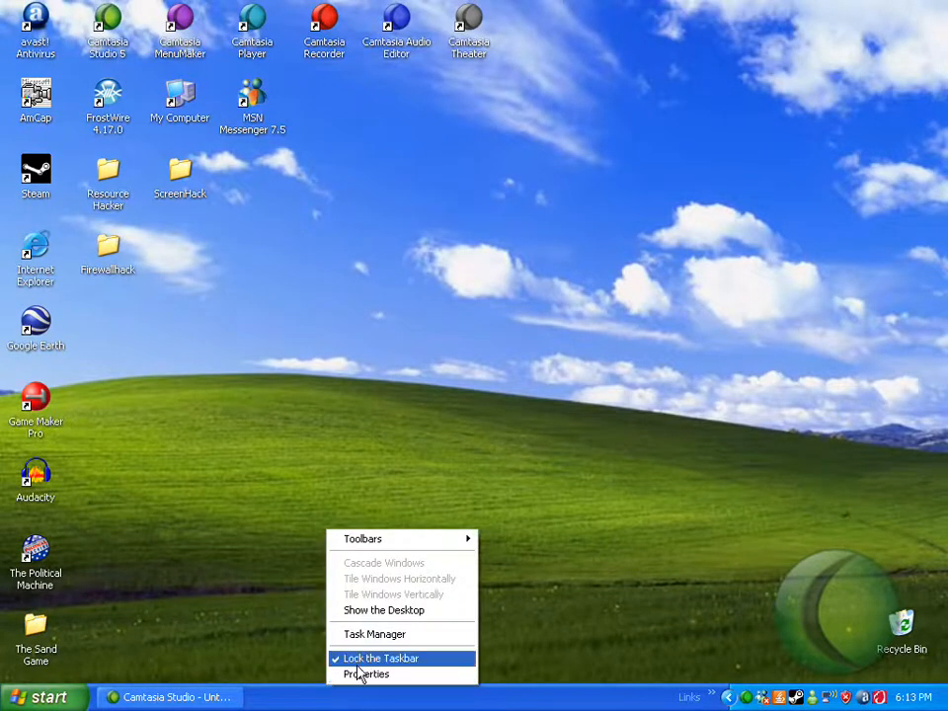
pyautogui.click(368, 673)
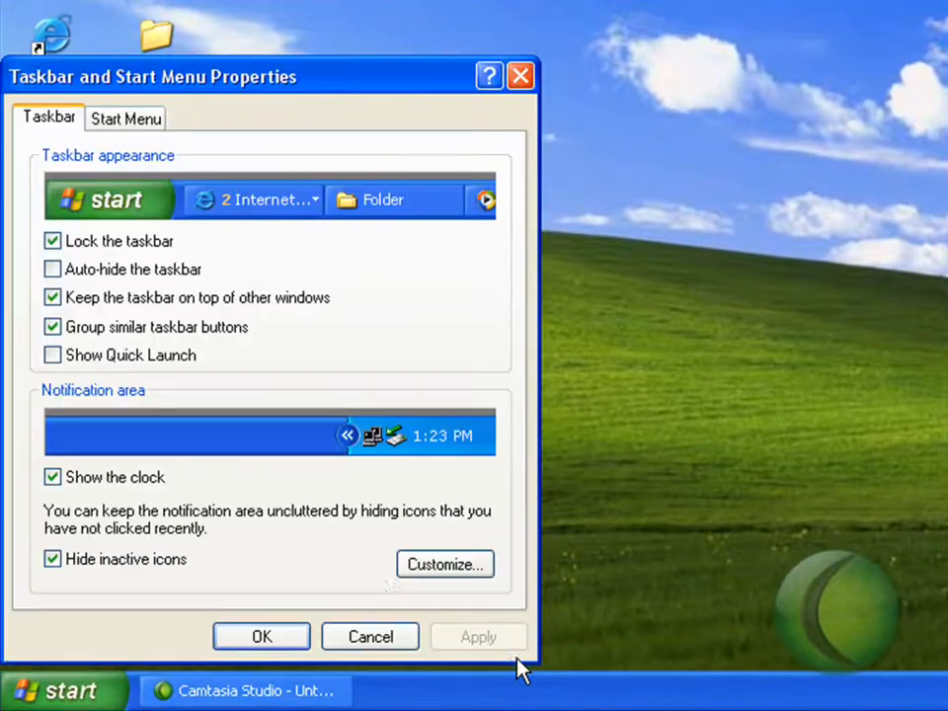
pyautogui.click(126, 118)
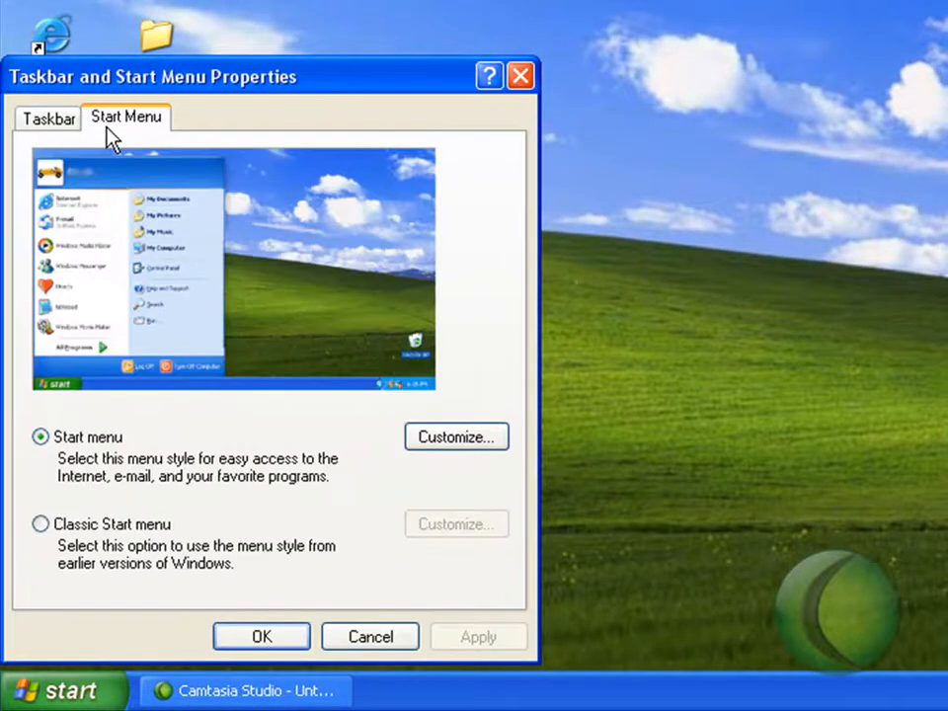
pyautogui.moveTo(42, 525)
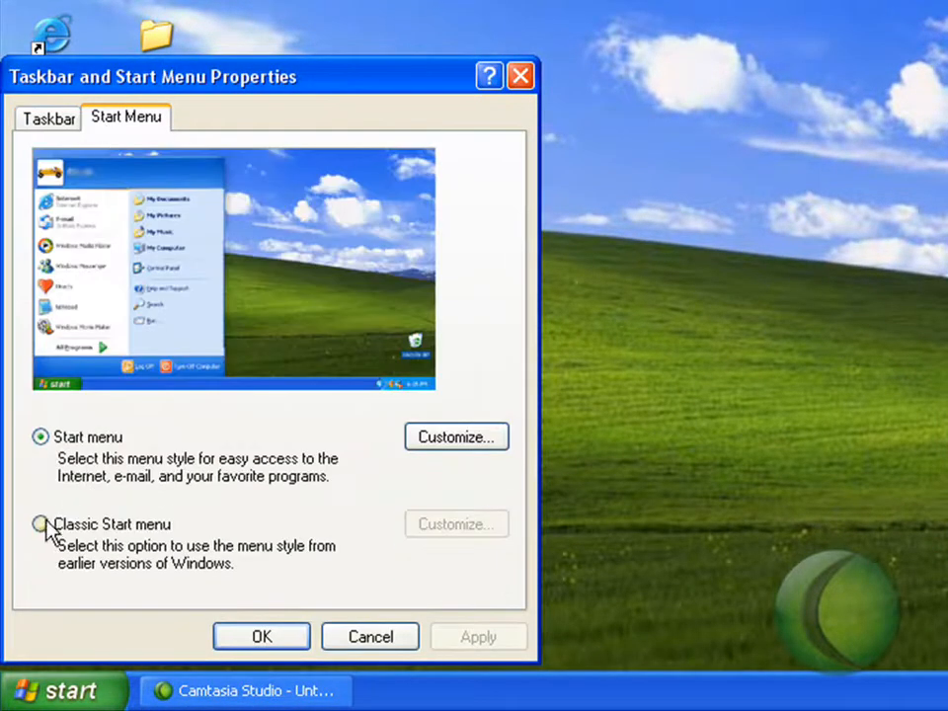
pyautogui.click(39, 526)
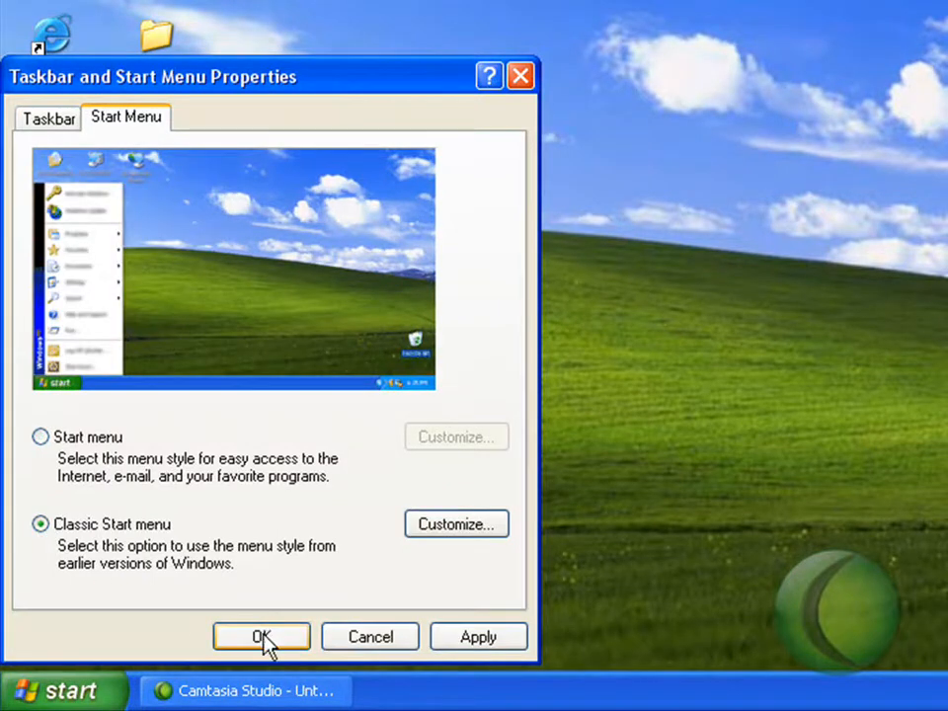
pyautogui.click(261, 636)
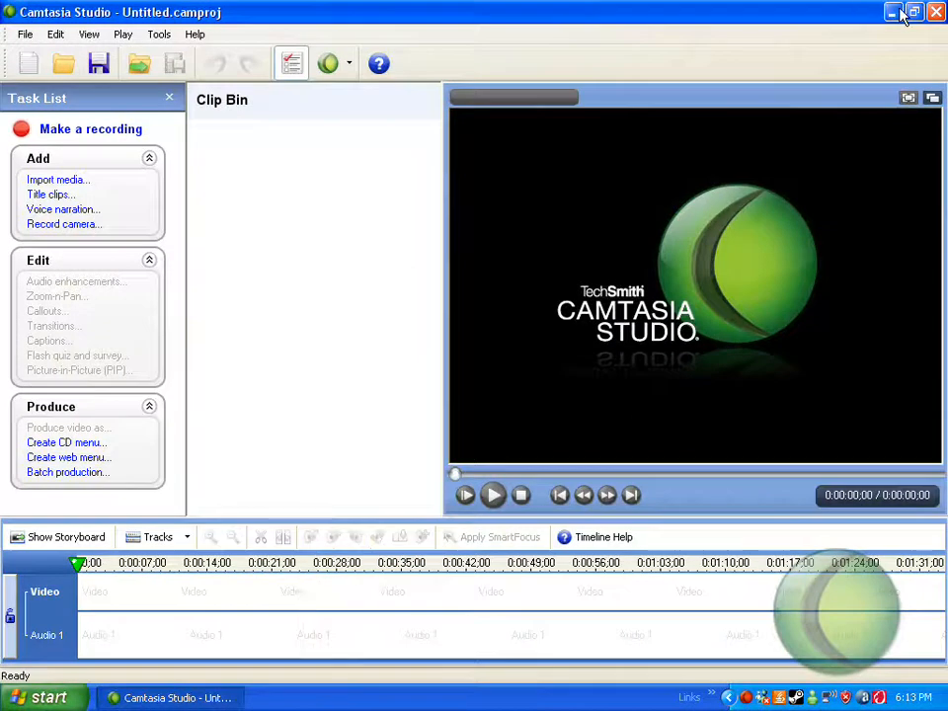
# - Apply the classic Start menu setting and bring up the Start menu to see Programs, Documents, Settings, Search
pyautogui.click(893, 12)
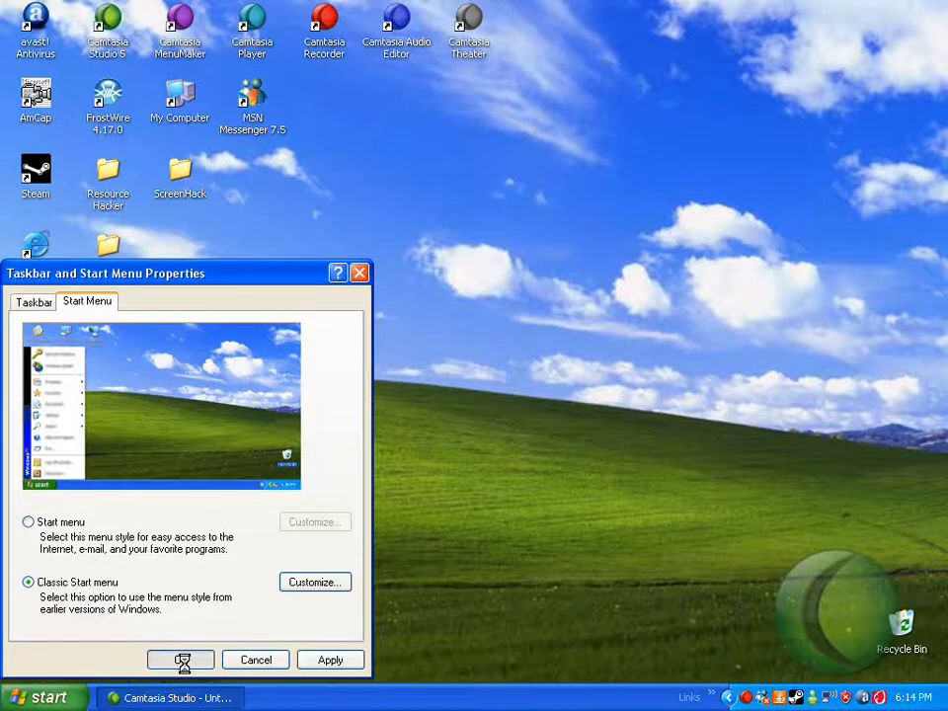
pyautogui.click(182, 660)
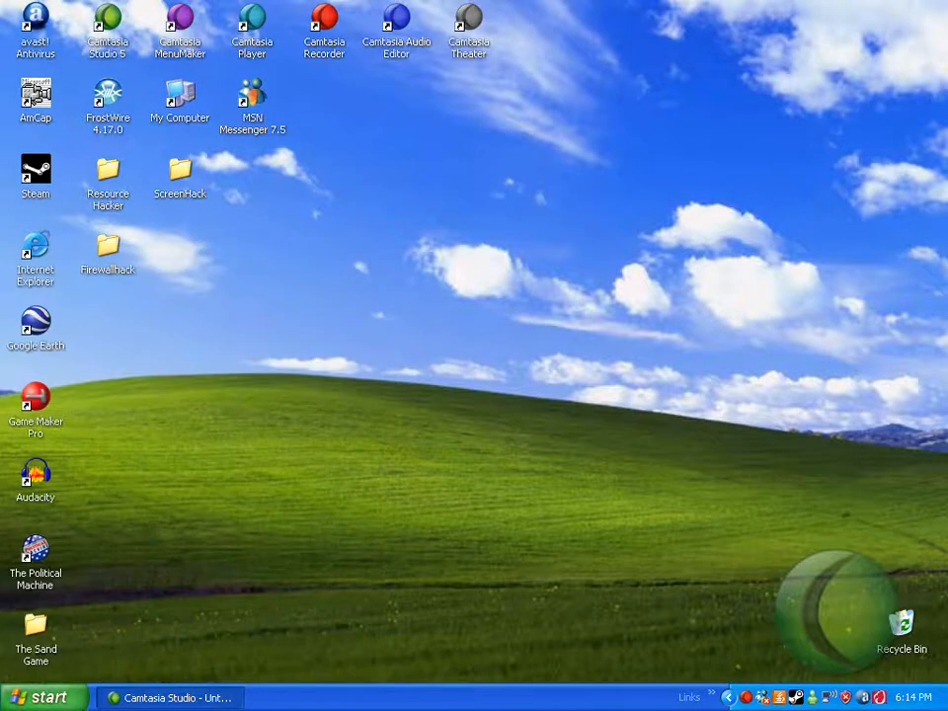
pyautogui.click(44, 698)
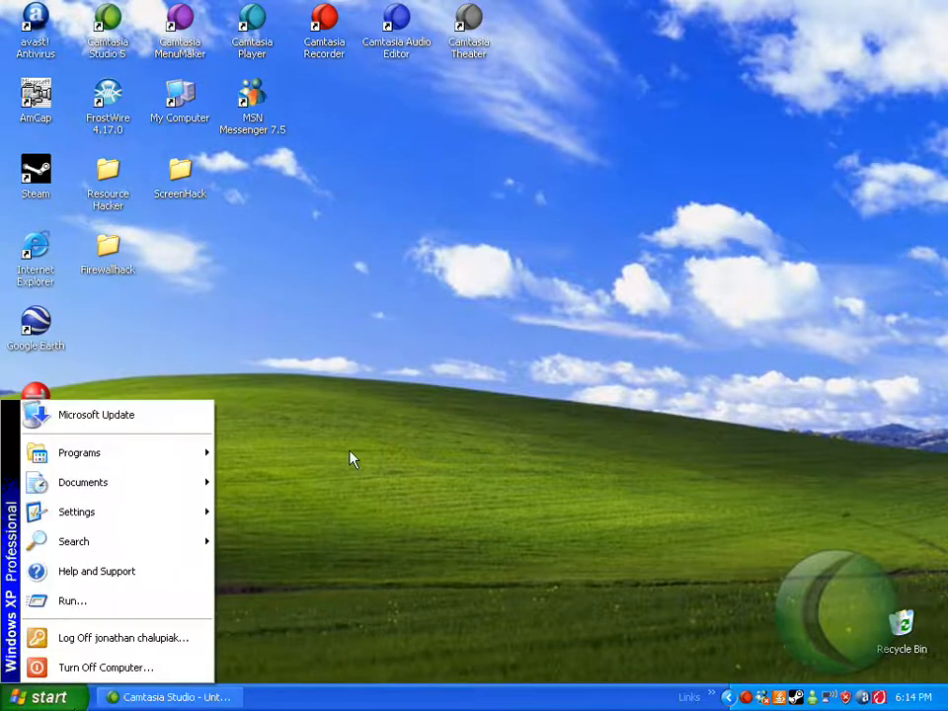
# - From the desktop's Display Properties, choose Windows Classic in the Theme dropdown
pyautogui.rightClick(352, 458)
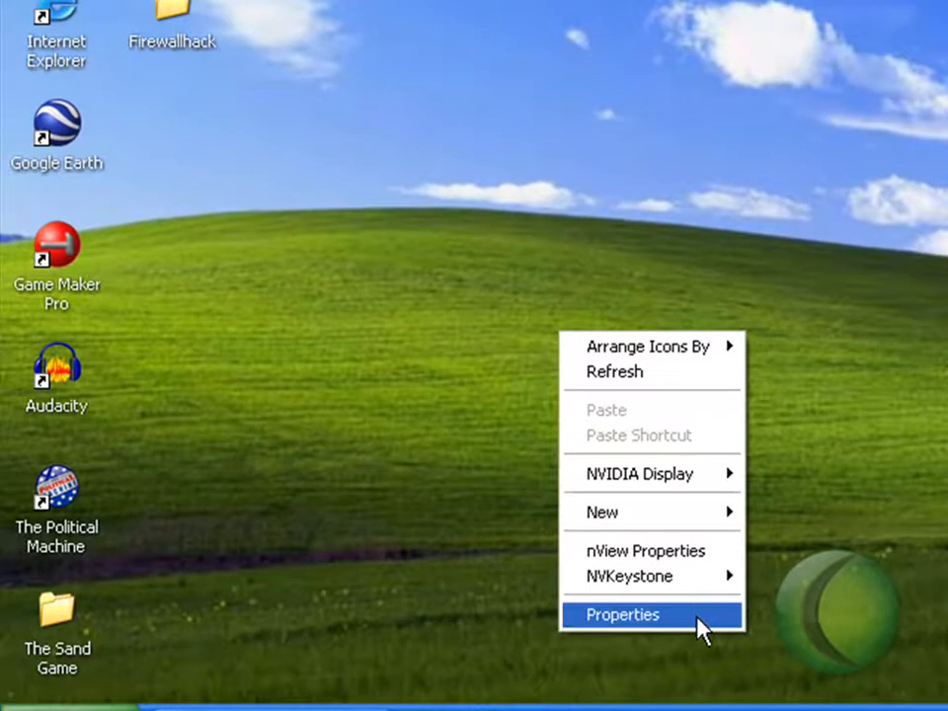
pyautogui.click(622, 615)
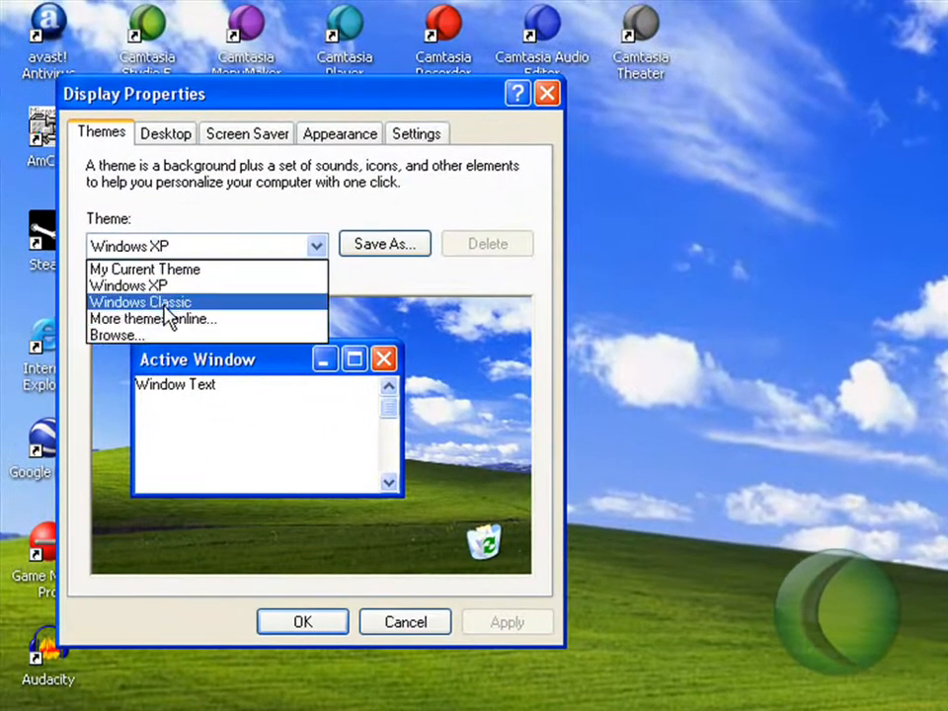
pyautogui.click(138, 300)
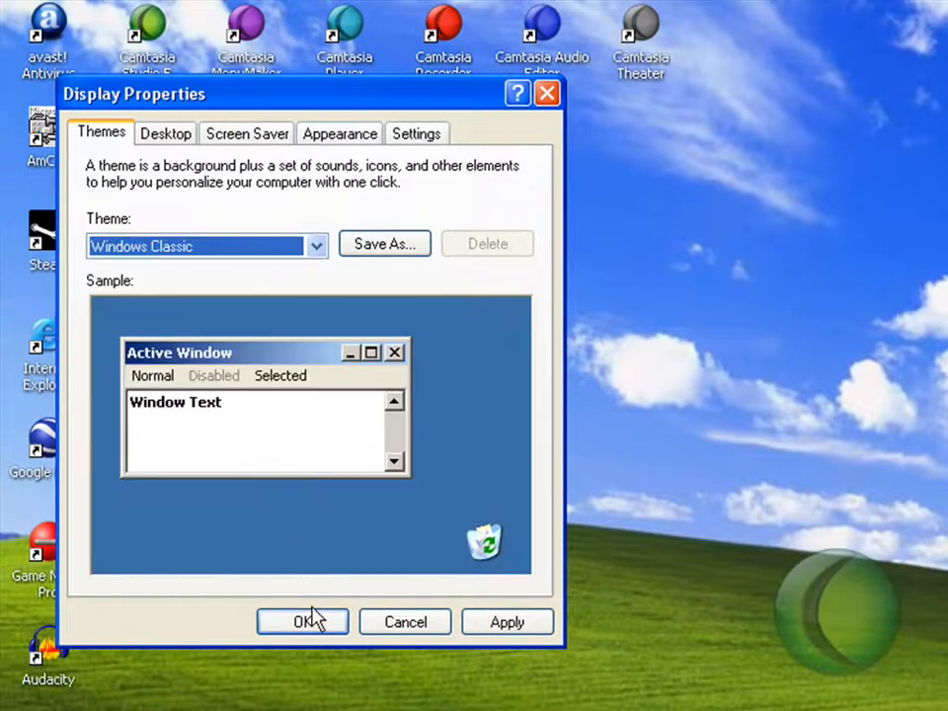
# - Apply the Windows Classic theme so the desktop takes the Windows 98-style look
pyautogui.click(302, 623)
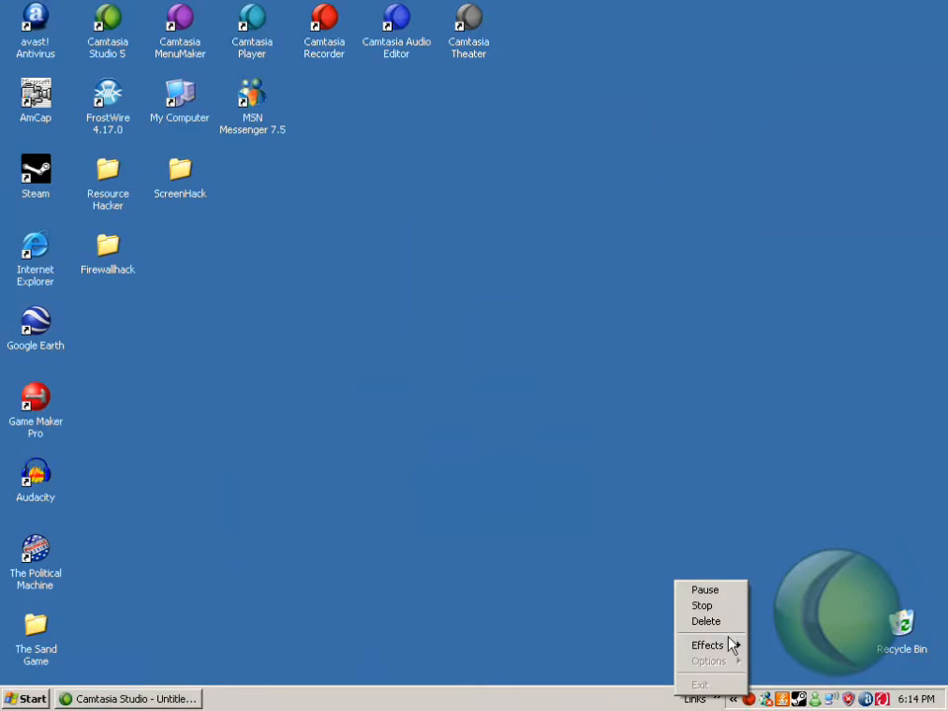
pyautogui.moveTo(708, 621)
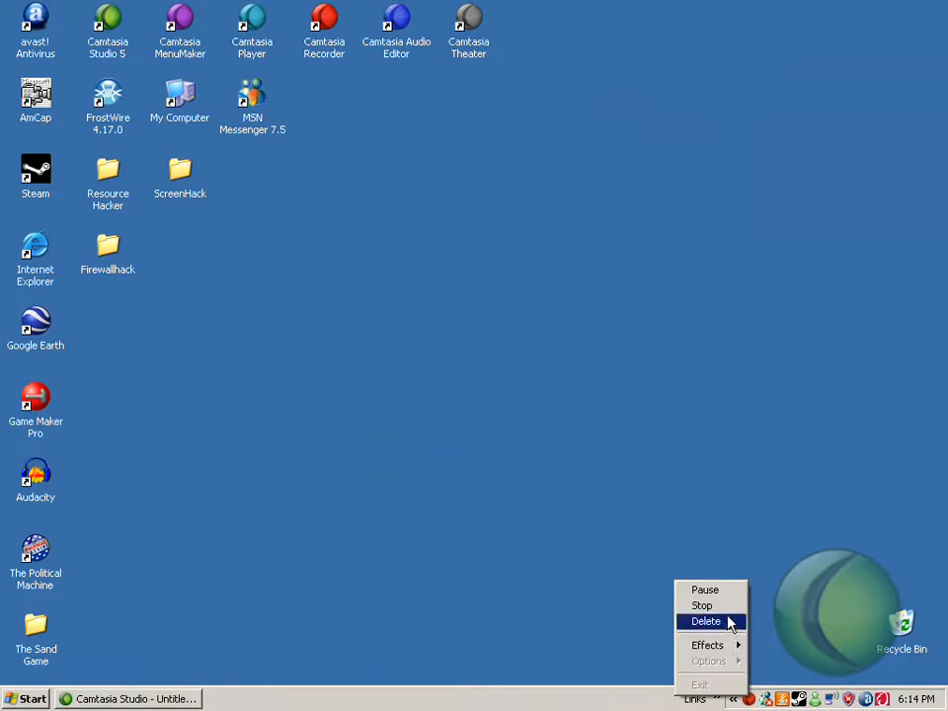